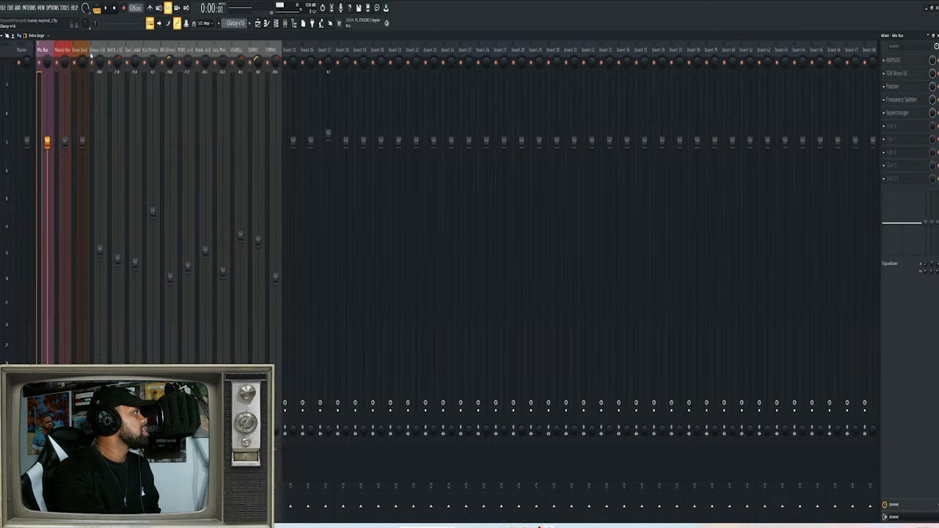
- Select the Glassy mixer track to view its effects, then show the Channel Rack
left_click(97, 50)
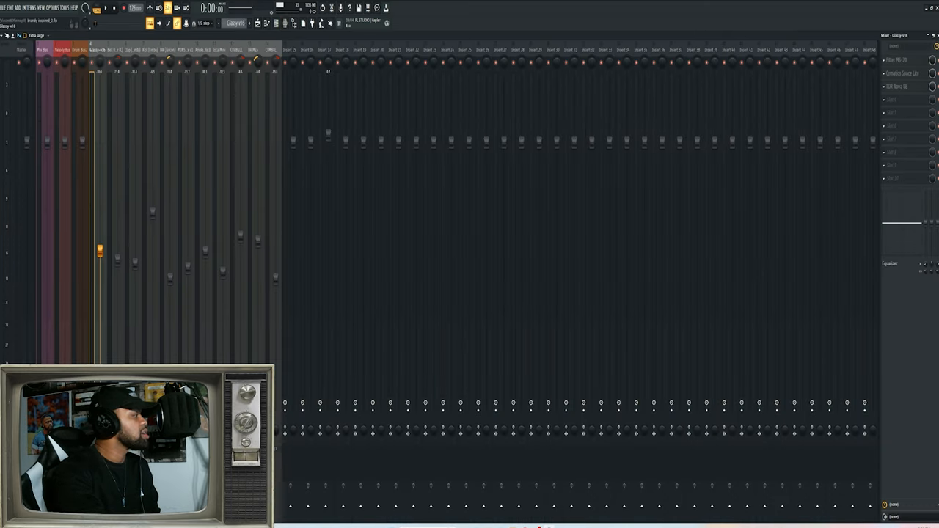
left_click(277, 23)
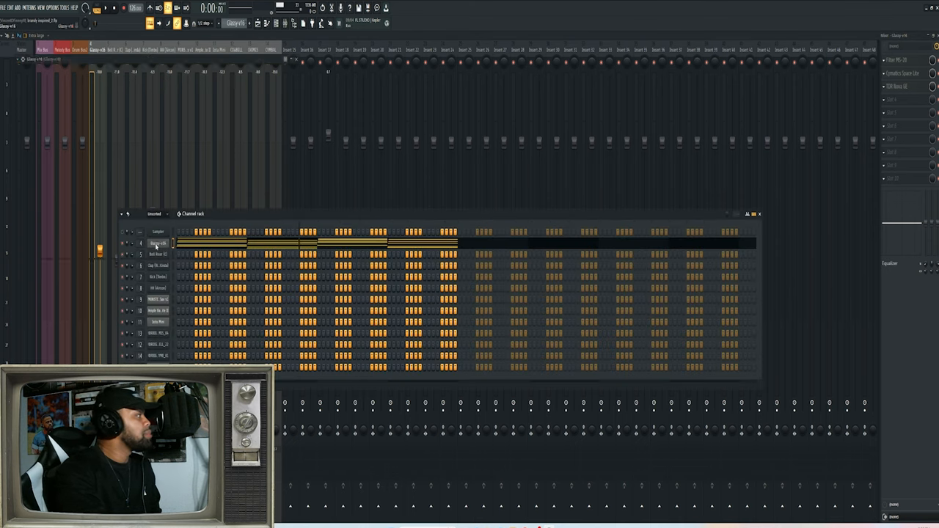
- Open the Glassy piano instrument and bring up its Filter MS-20 effect
left_click(156, 243)
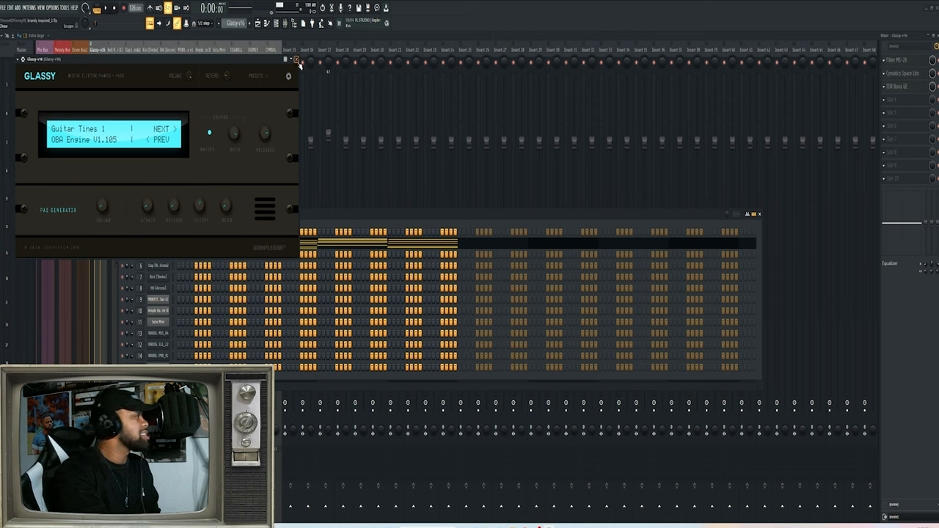
left_click(296, 59)
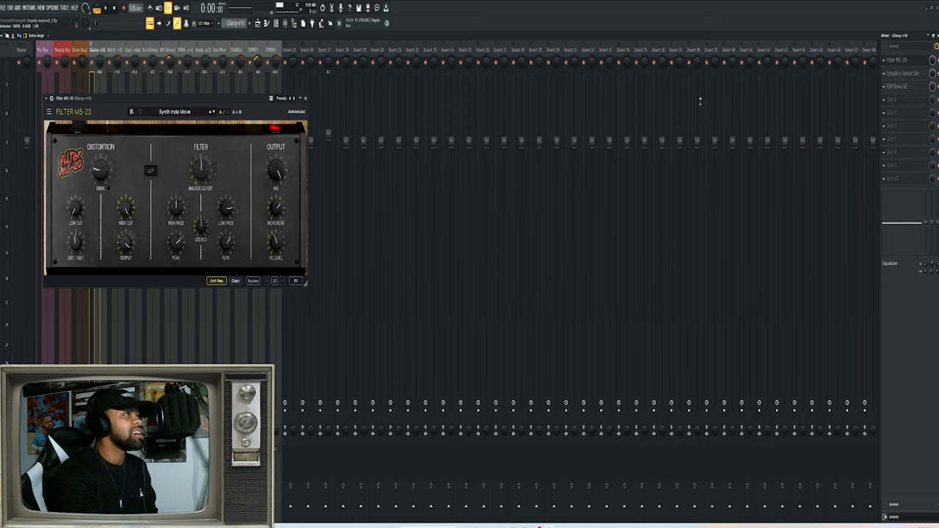
mouse_move(241, 212)
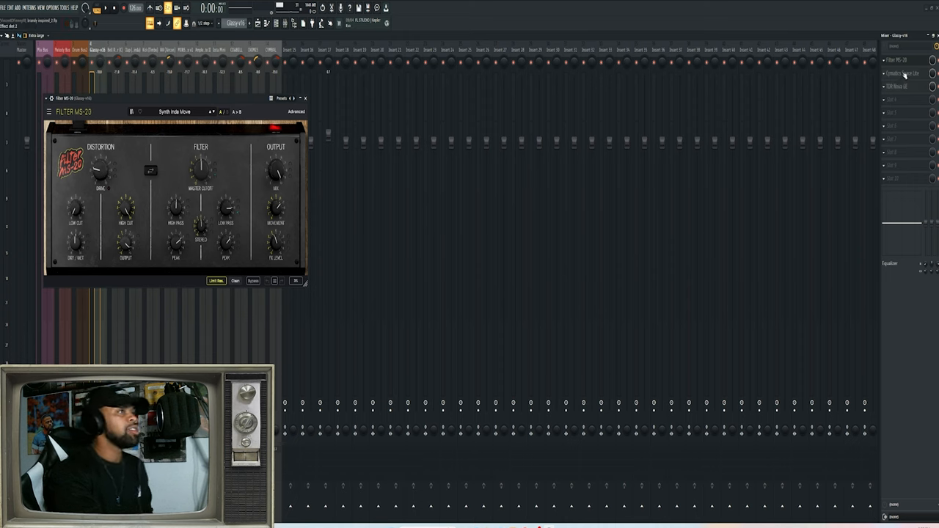
- Open Cymatics Space Lite on the Glassy track, showing its LSO preset
left_click(902, 74)
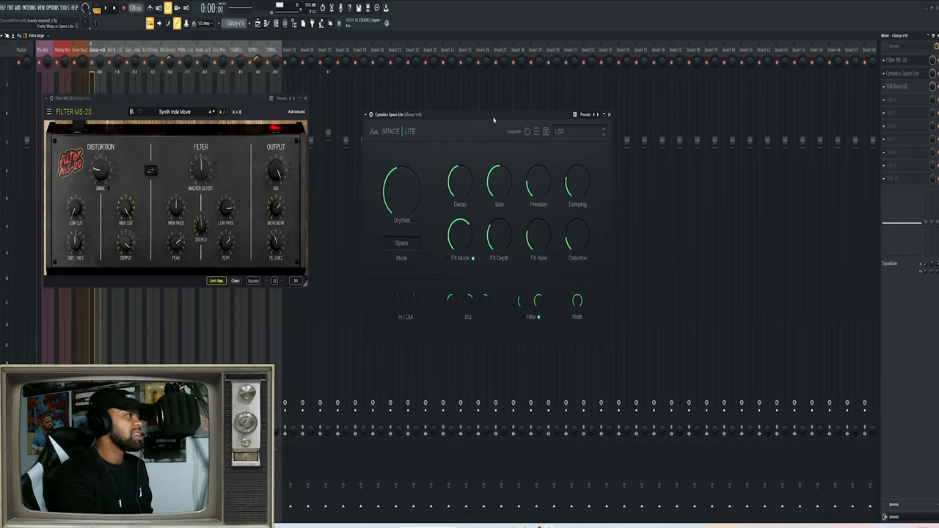
mouse_move(572, 160)
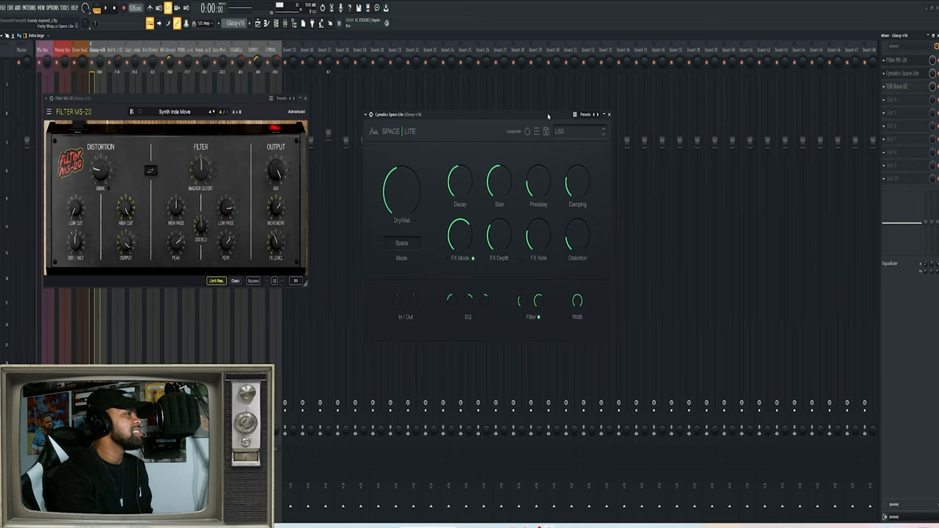
mouse_move(598, 110)
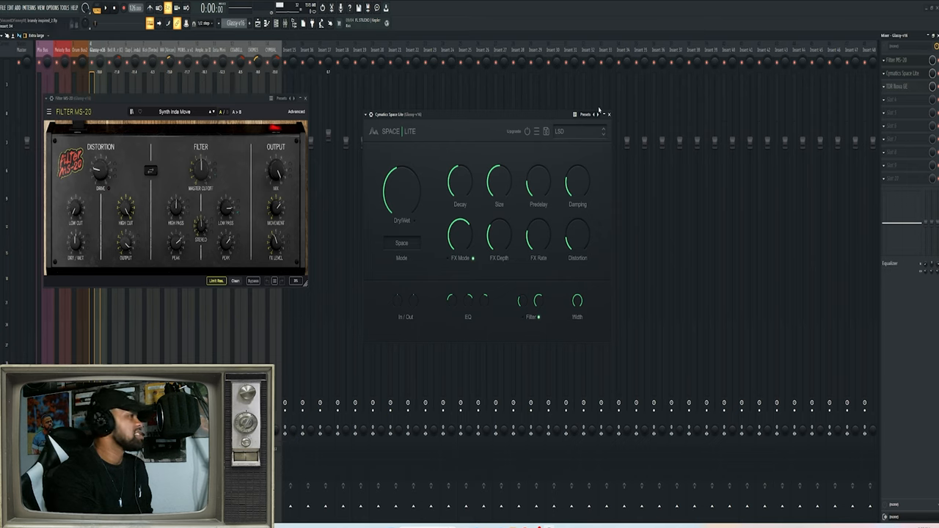
mouse_move(587, 145)
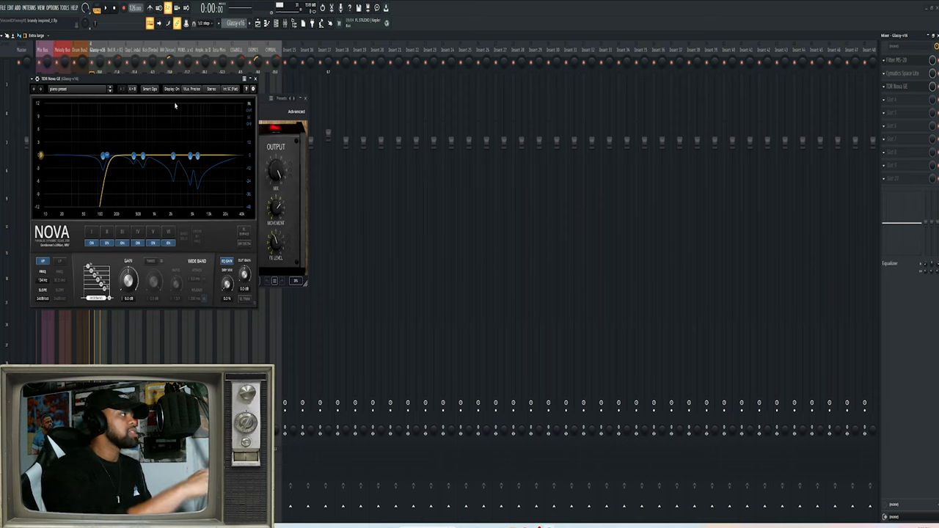
mouse_move(172, 132)
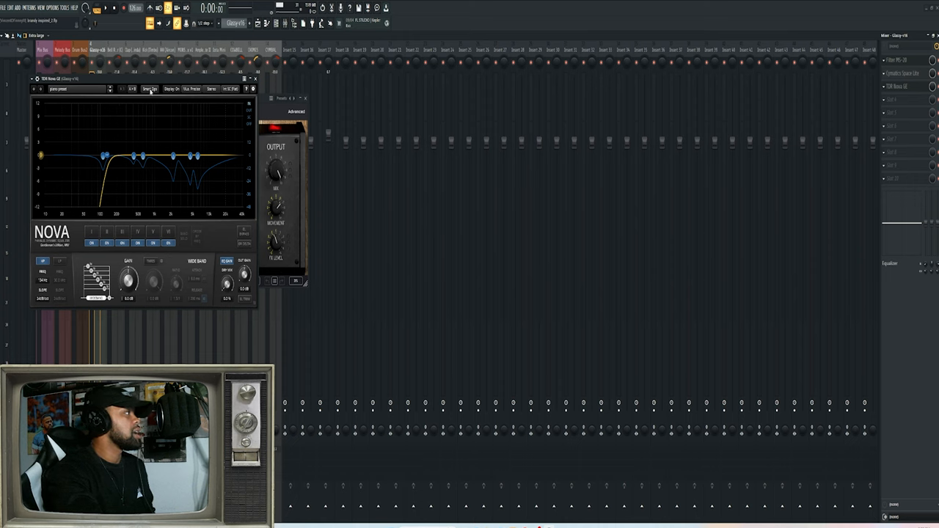
- Open Filter MS-20 on Glassy, then bring up the full playlist arrangement
left_click(150, 89)
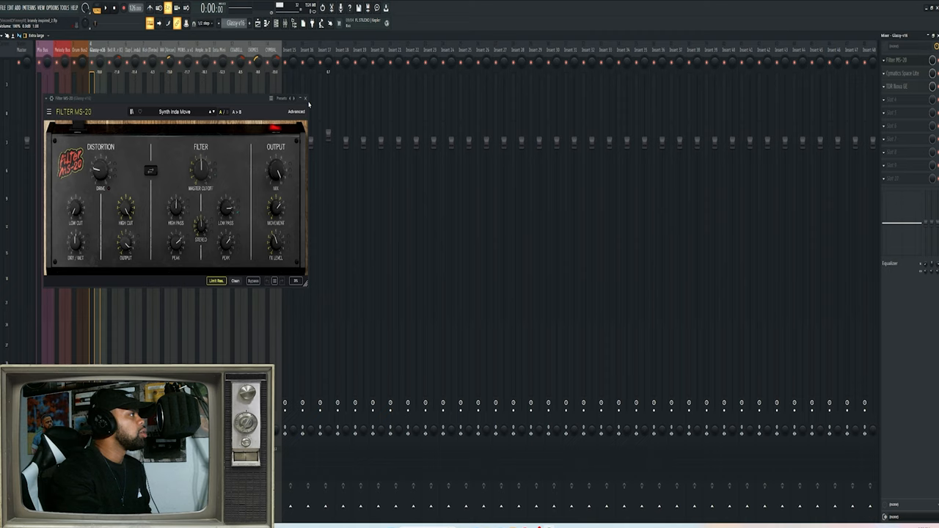
left_click(304, 98)
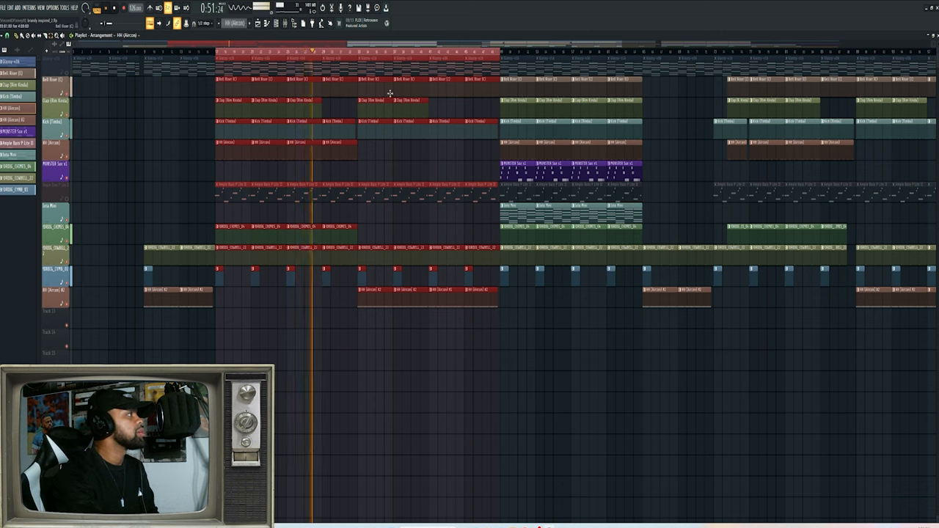
- Open the Iota Mini instrument on its Bell - Wind Keys preset
left_click(356, 52)
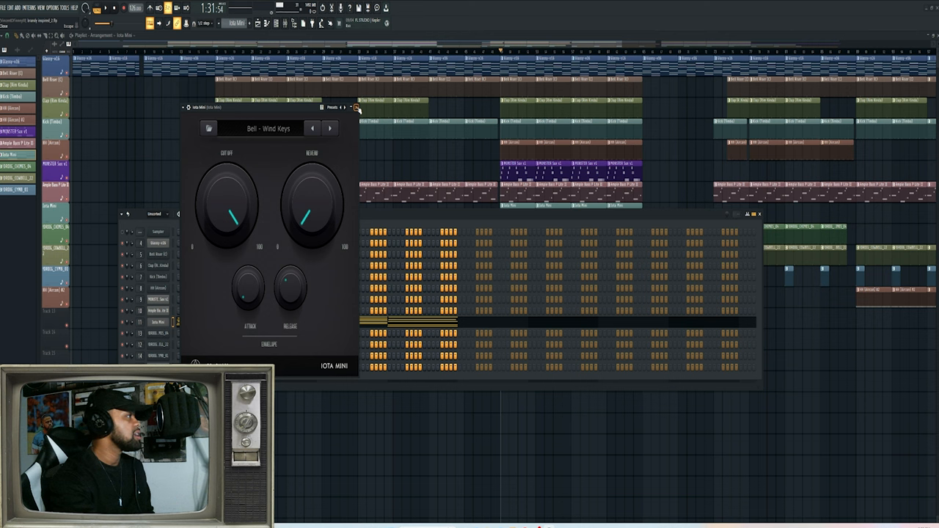
- Open the Pre 1973 preamp on Iota Mini, set to Large M-S Pad
left_click(357, 107)
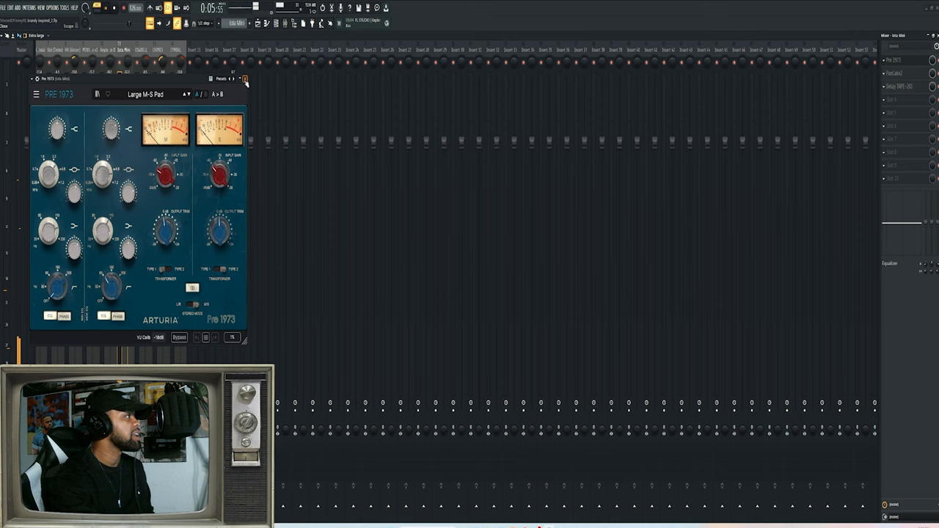
- Close Pre 1973 and open PanCake 2 and Delay Tape-201 (1.4d 1.8d Stereo) on Iota Mini
left_click(245, 79)
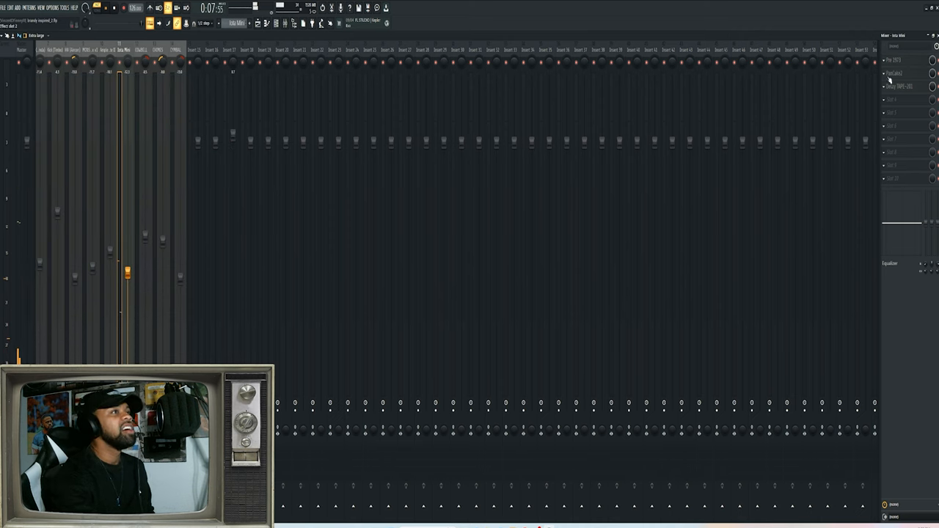
left_click(895, 72)
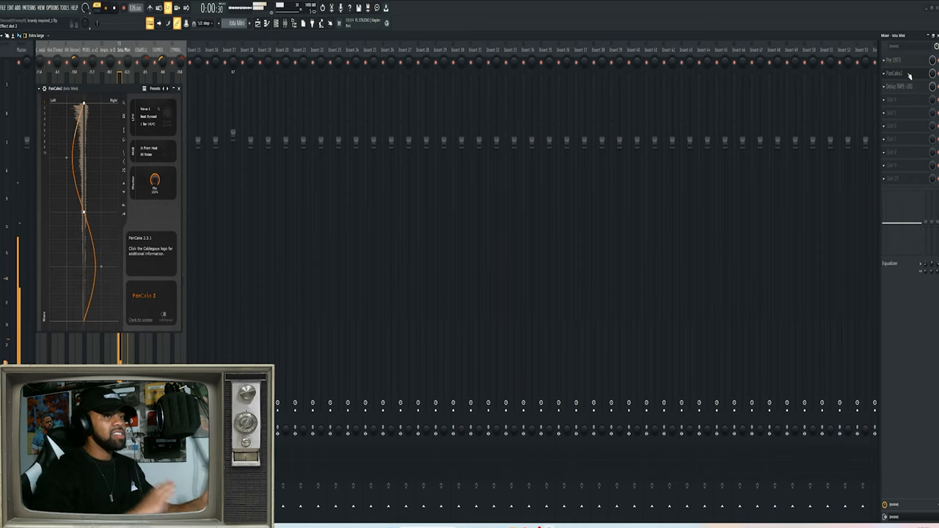
left_click(899, 86)
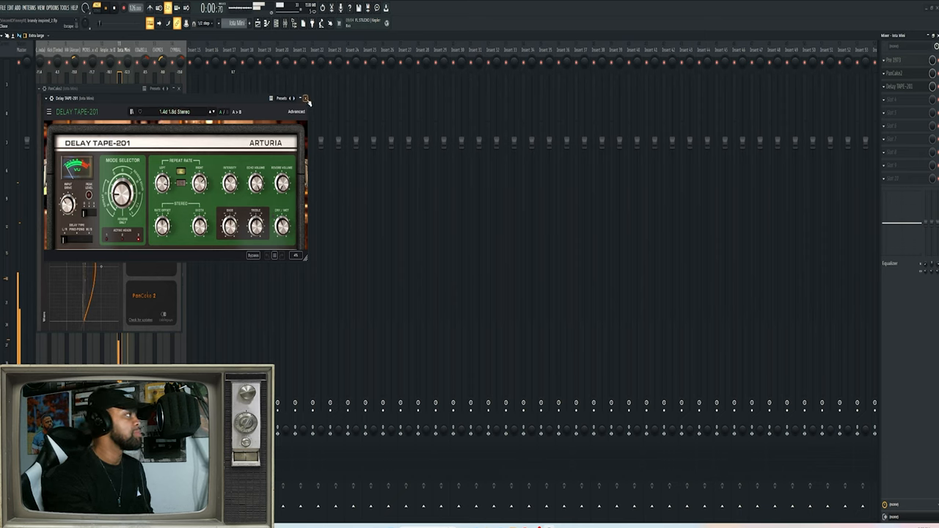
left_click(306, 98)
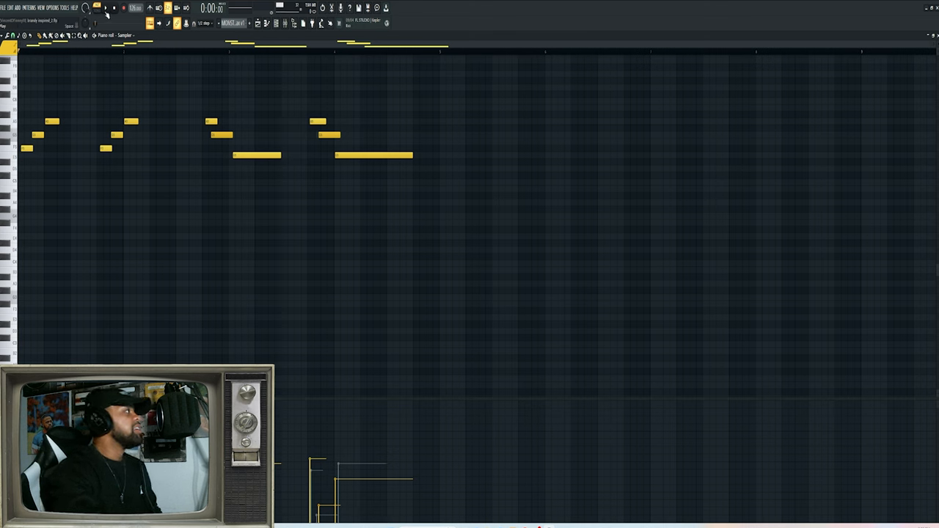
- Show the mixer with the Mix Bus chain: Patcher, Frequency Splitter, Supercharger
left_click(276, 23)
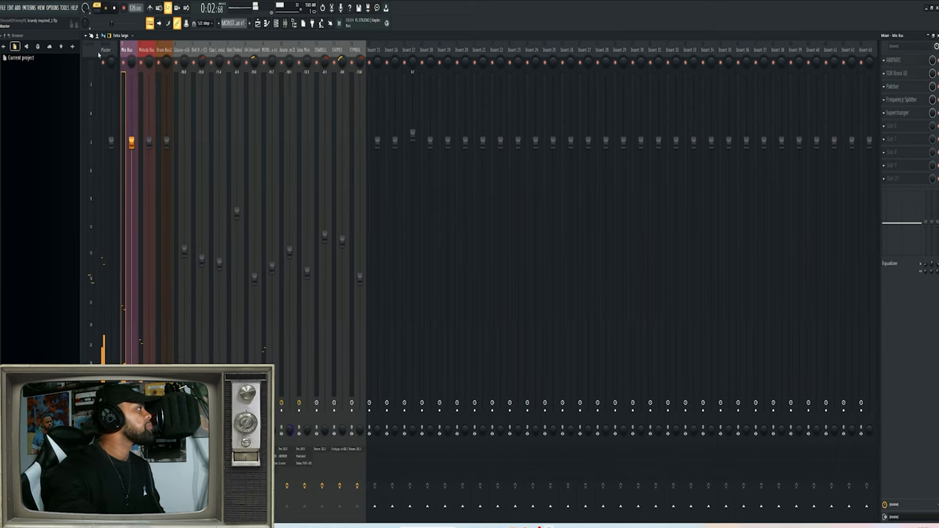
- Select the MONSTER Sax insert and open its Delay TAPE-201 at 1.4d 1.8d Stereo
left_click(271, 50)
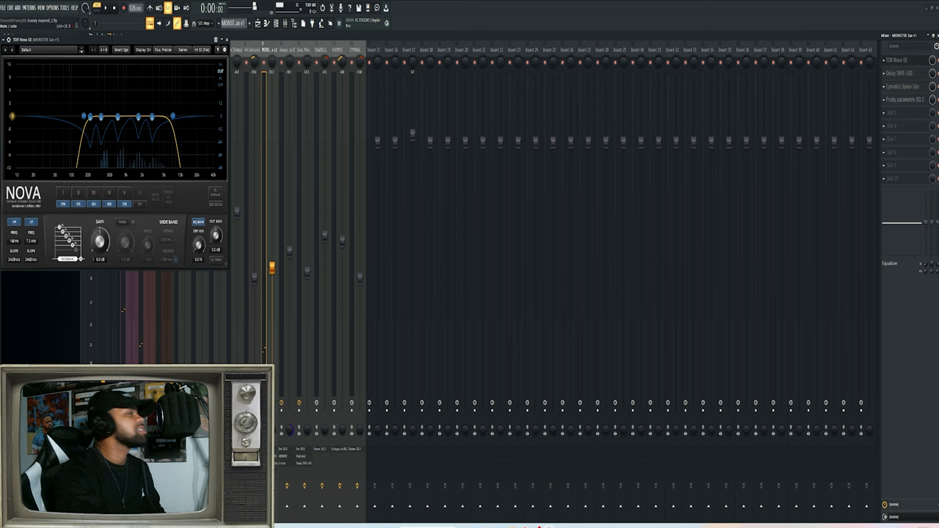
left_click(899, 73)
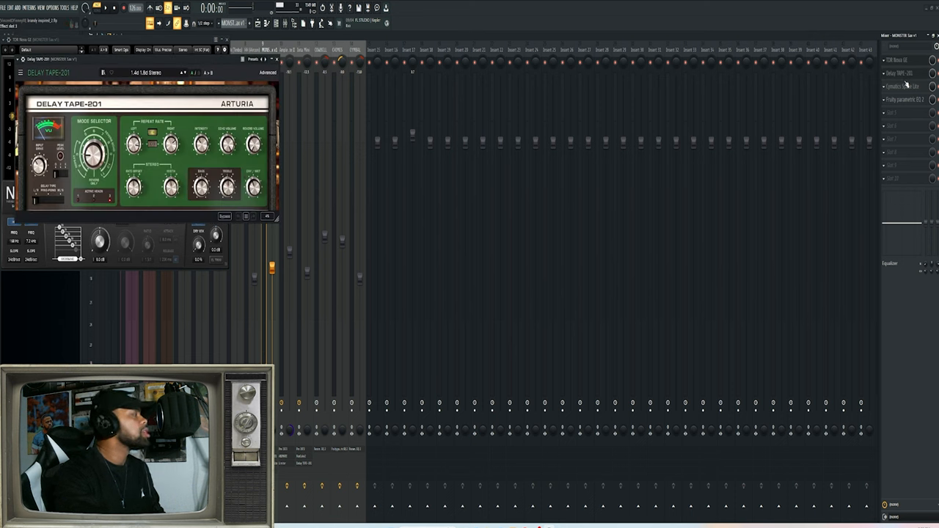